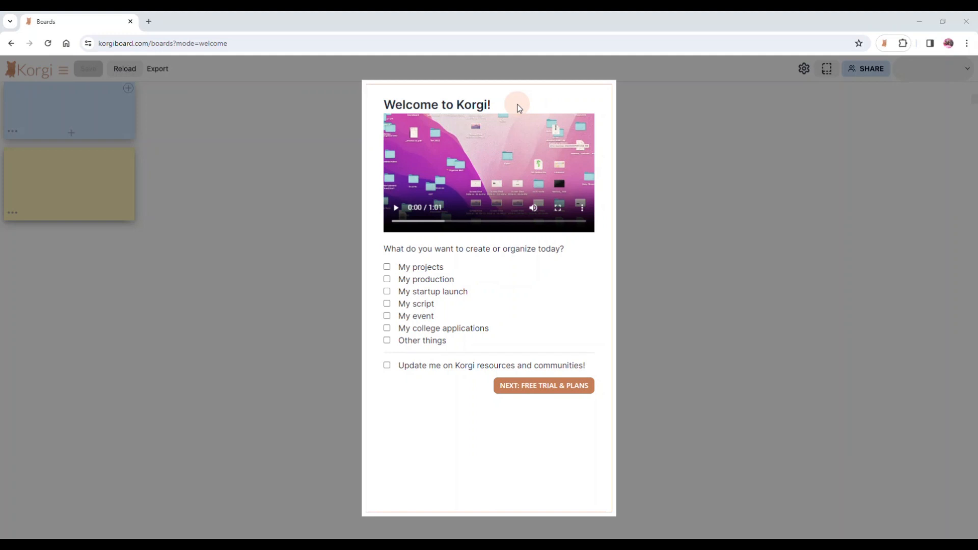
{"action": "mouse_move", "coordinate": [554, 227]}
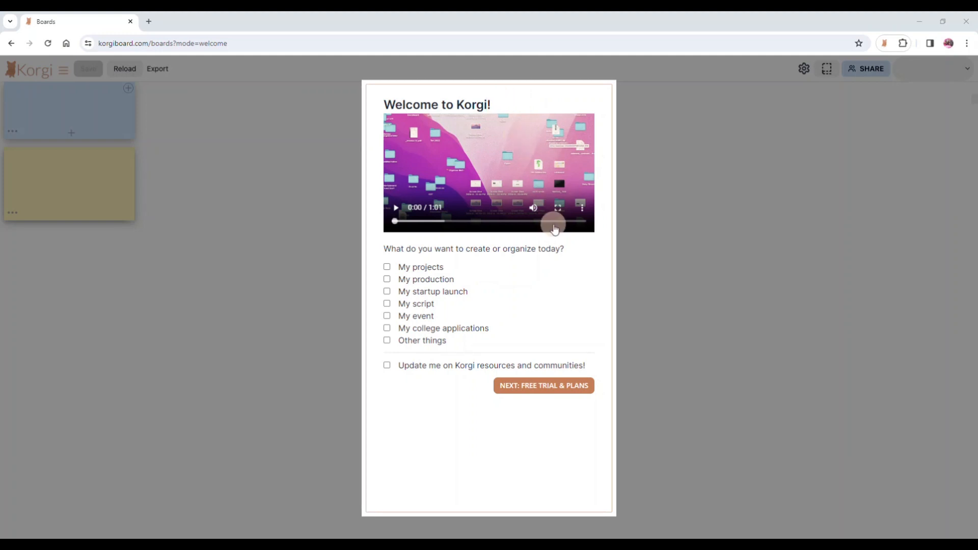
- View the intro video full screen briefly and return to the welcome survey
{"action": "left_click", "coordinate": [559, 207]}
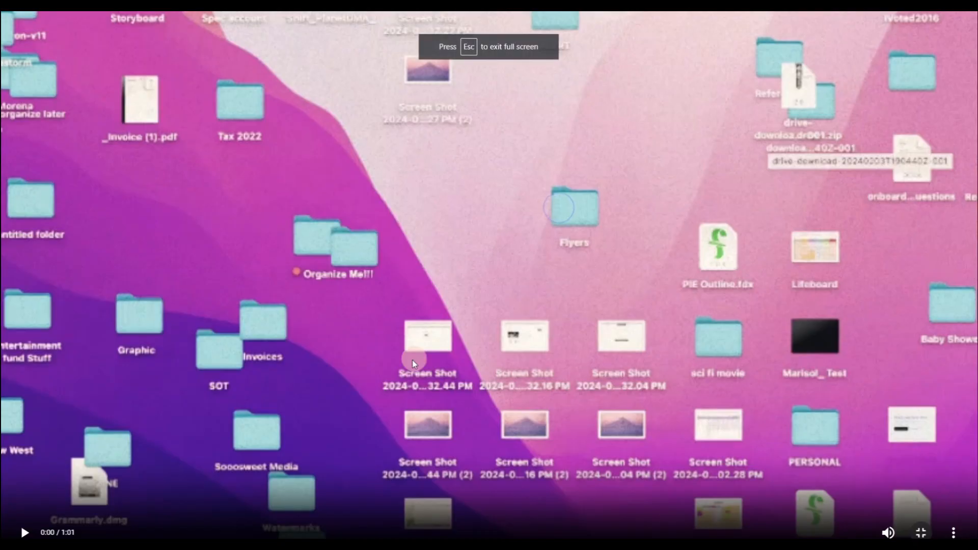
{"action": "key", "text": "Escape"}
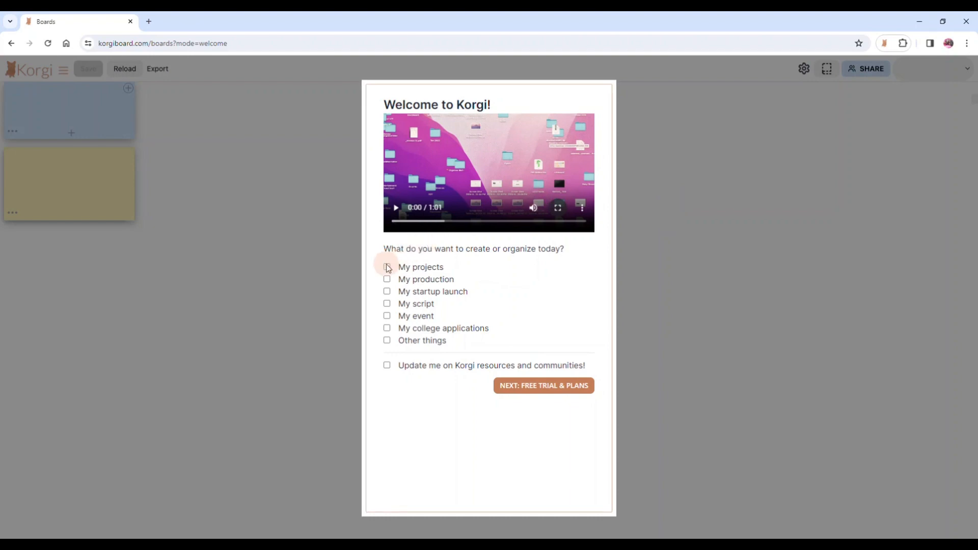
- Select My projects and My startup launch and opt in to Korgi resource and community updates
{"action": "left_click", "coordinate": [387, 279]}
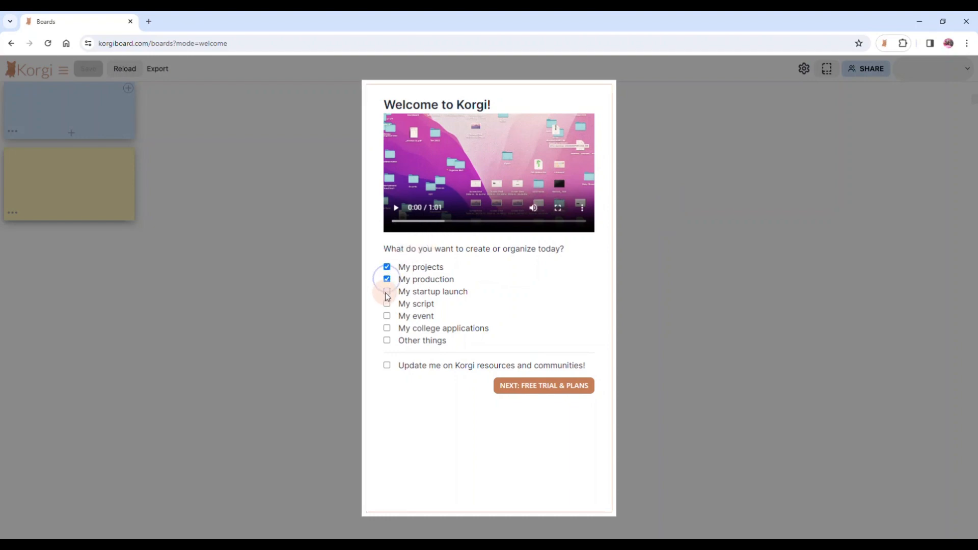
{"action": "left_click", "coordinate": [387, 292]}
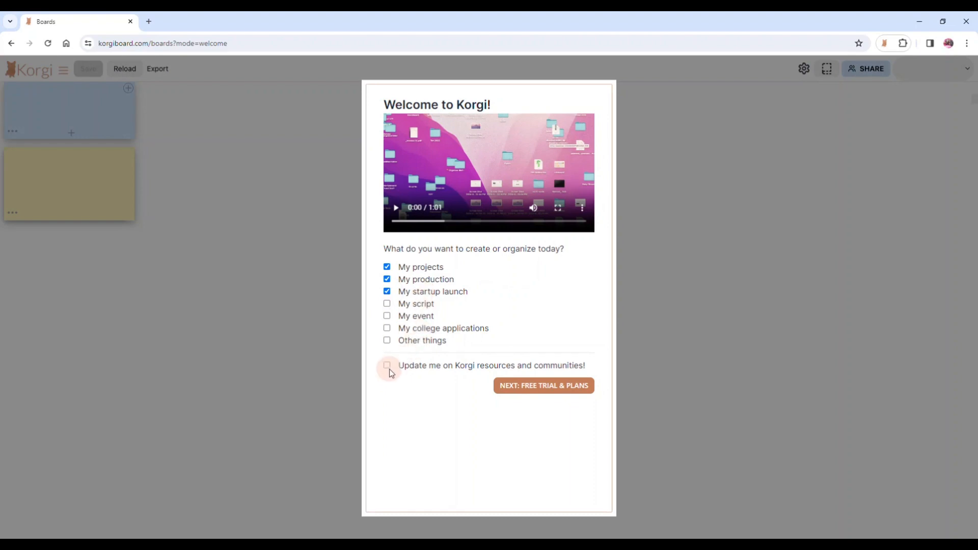
{"action": "left_click", "coordinate": [387, 365]}
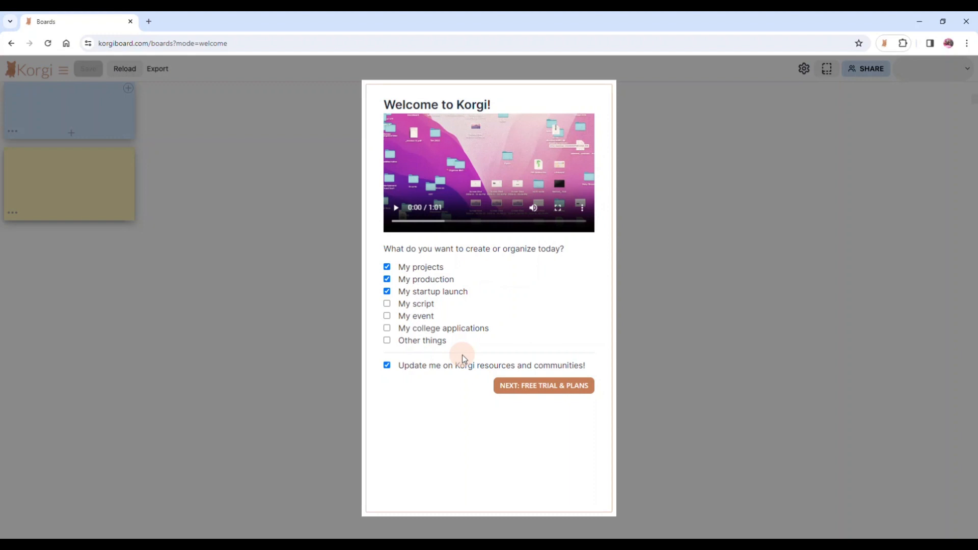
{"action": "mouse_move", "coordinate": [479, 369]}
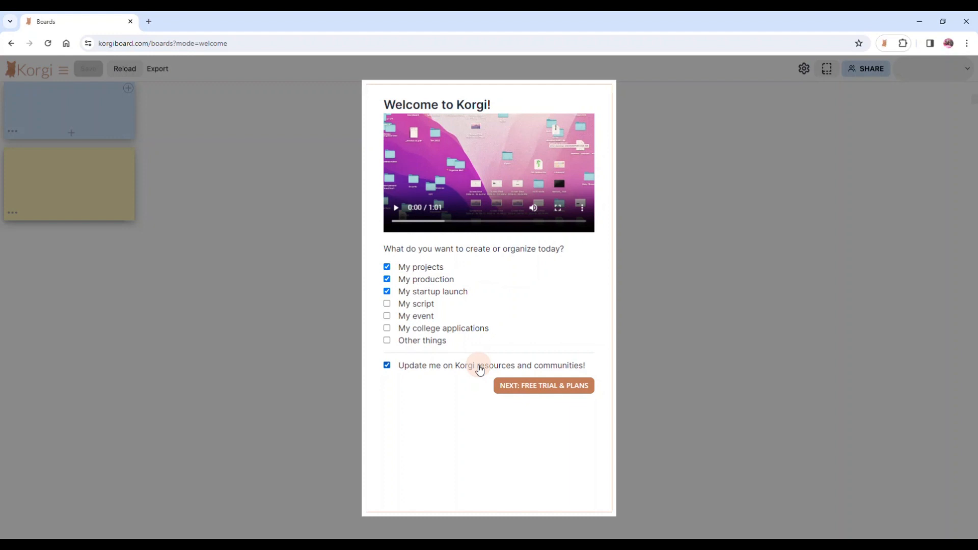
{"action": "mouse_move", "coordinate": [548, 409]}
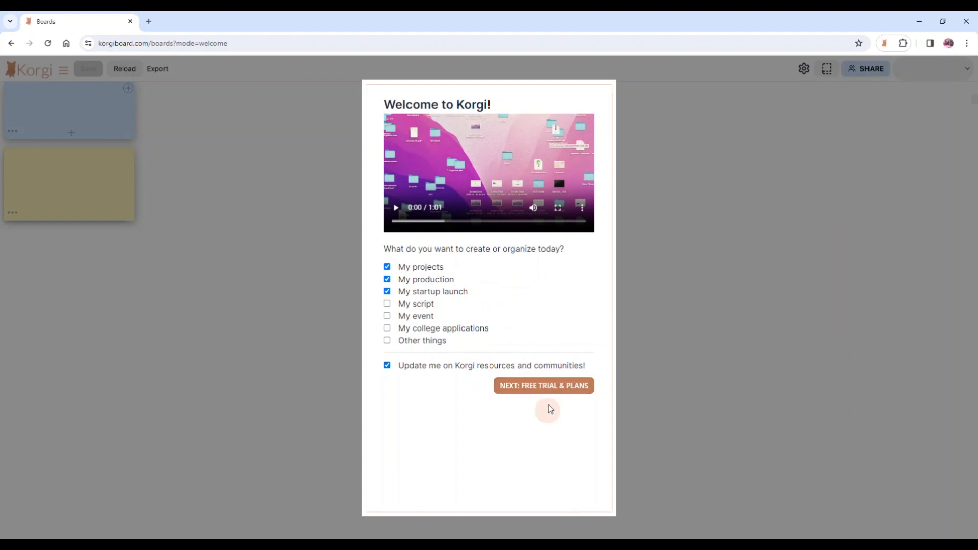
- Keep the Korgi Plus 7-day free trial with yearly billing and continue to subscription reminders
{"action": "left_click", "coordinate": [543, 385]}
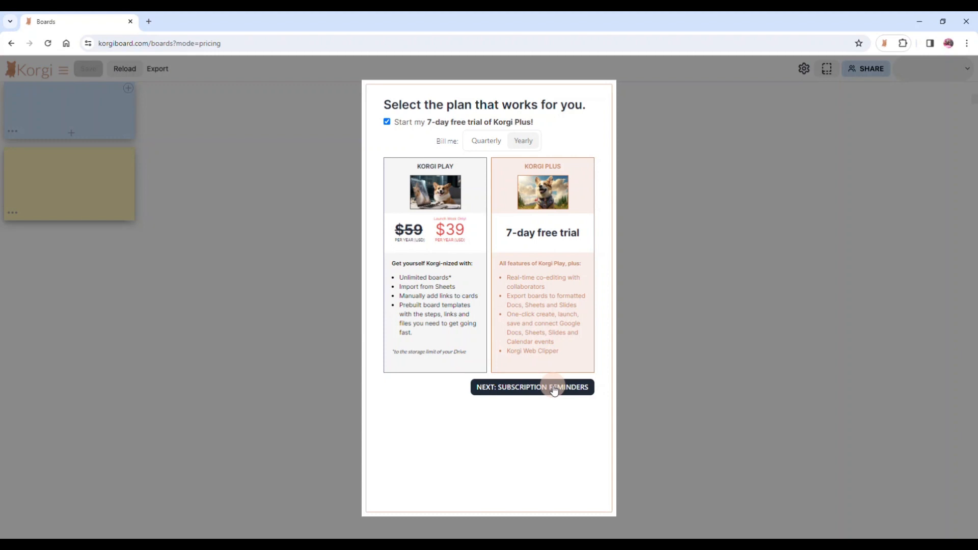
{"action": "mouse_move", "coordinate": [553, 250]}
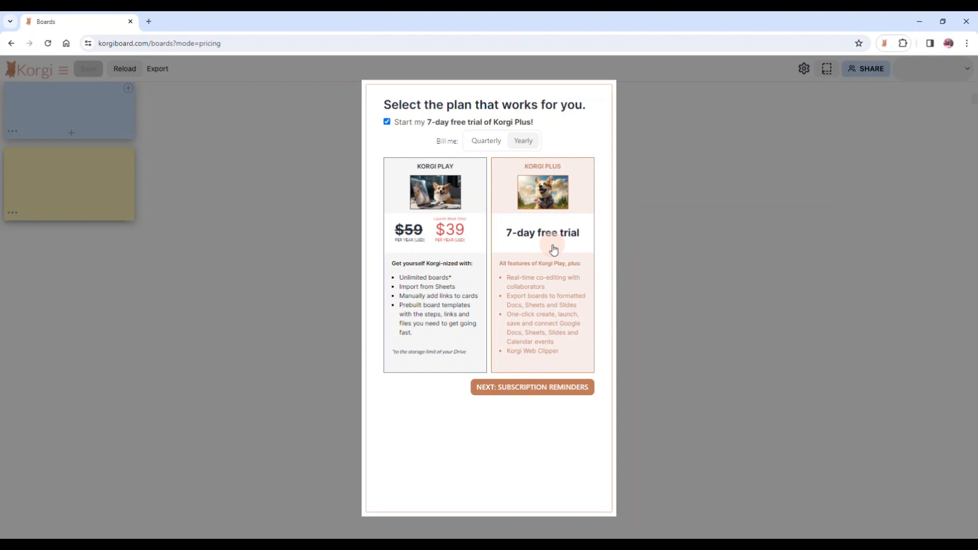
{"action": "mouse_move", "coordinate": [459, 255]}
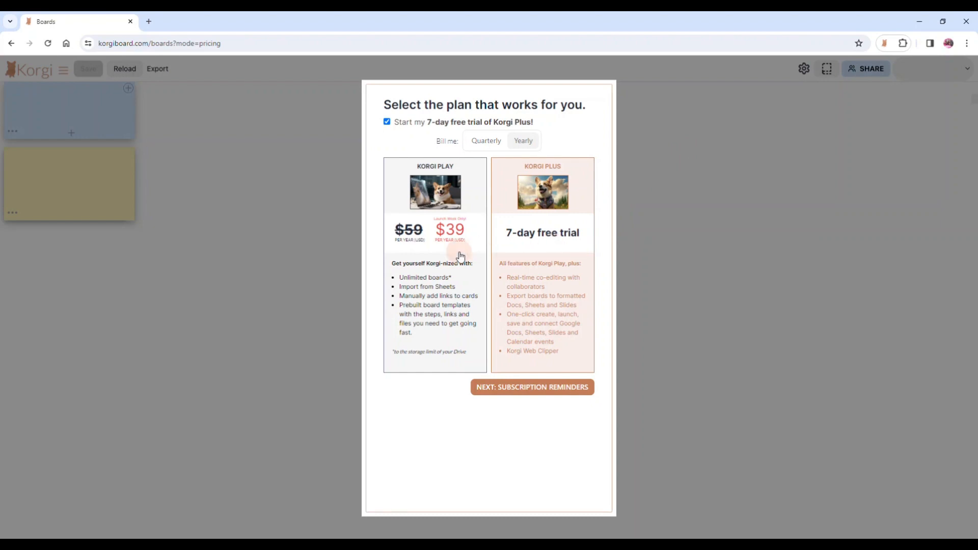
{"action": "mouse_move", "coordinate": [446, 191]}
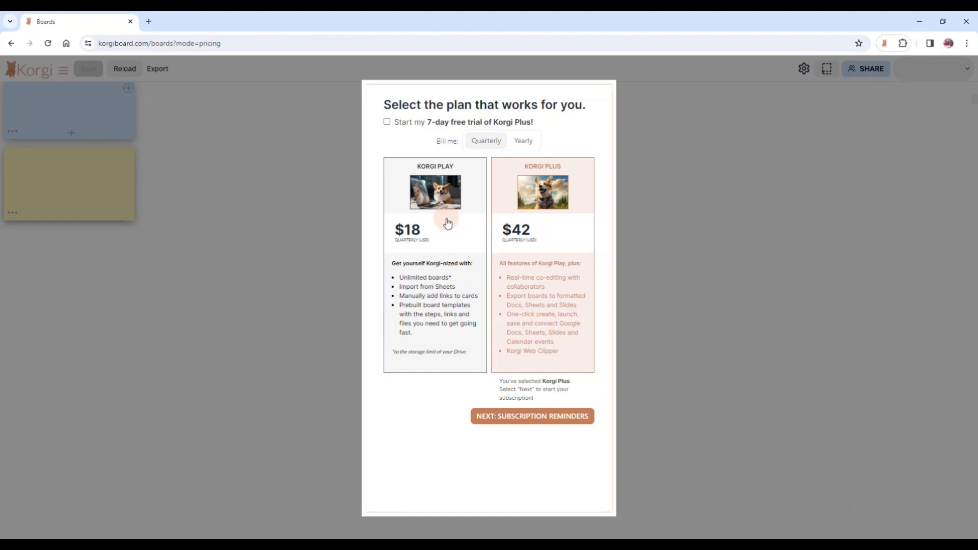
{"action": "left_click", "coordinate": [388, 121]}
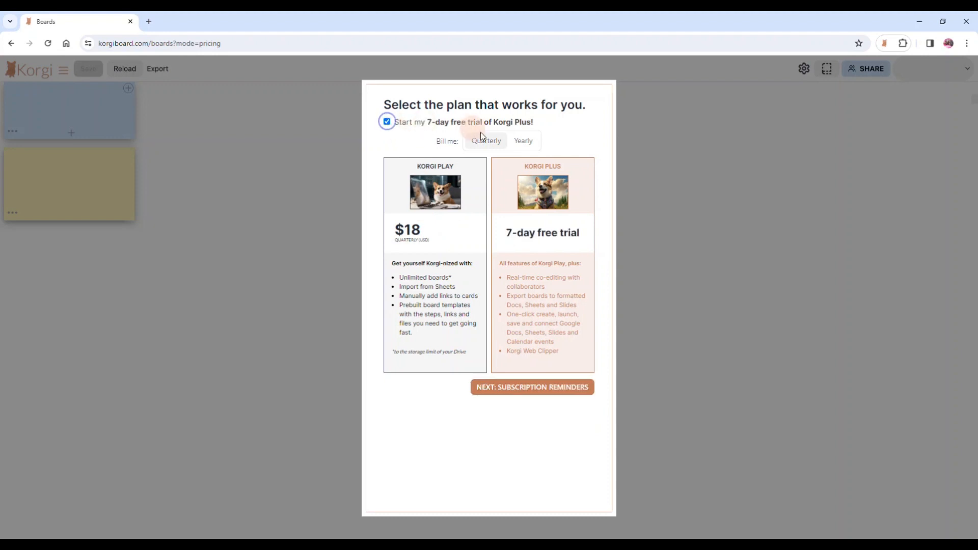
{"action": "left_click", "coordinate": [523, 141]}
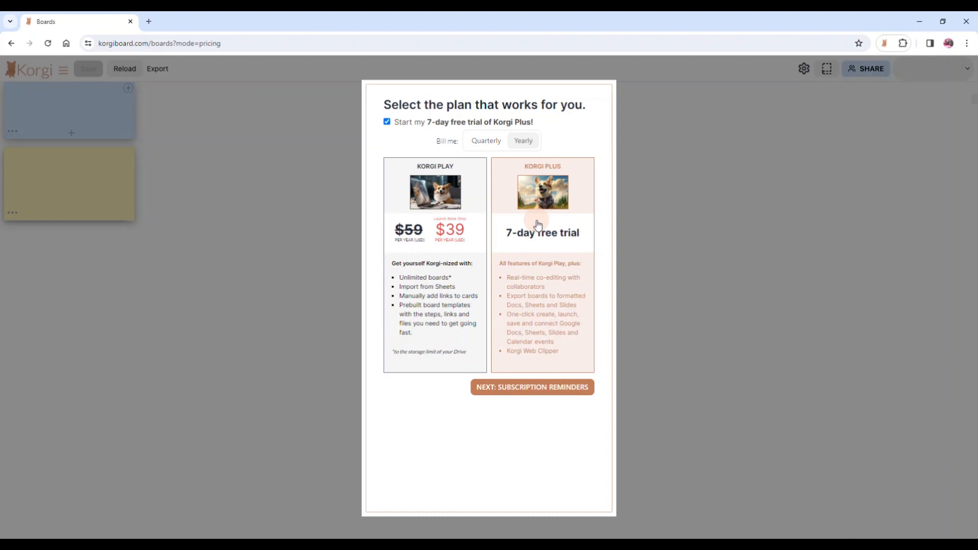
{"action": "left_click", "coordinate": [532, 387]}
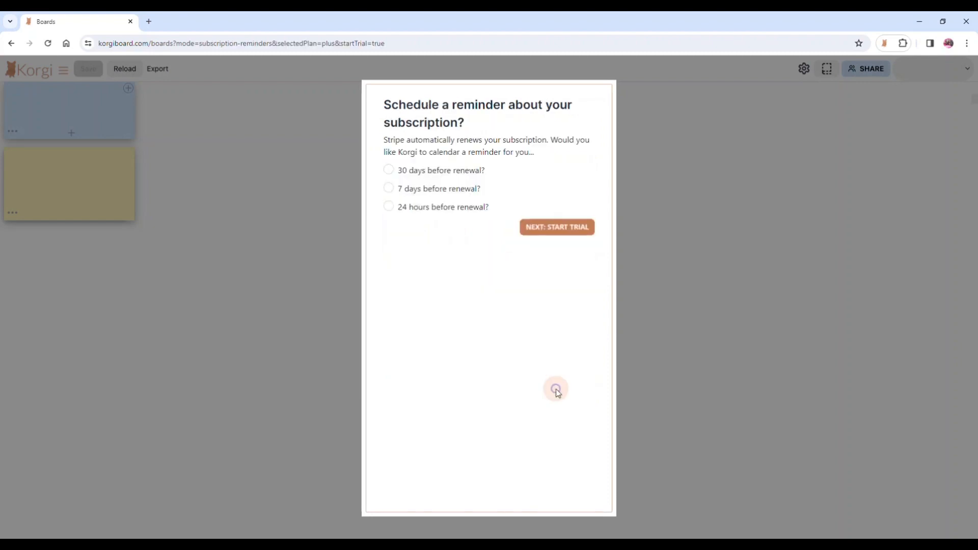
{"action": "mouse_move", "coordinate": [461, 323]}
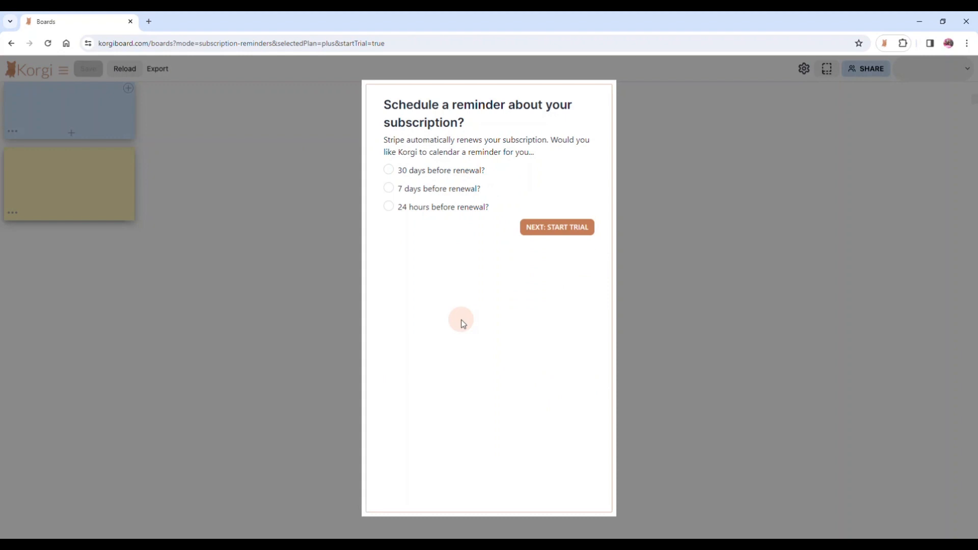
{"action": "mouse_move", "coordinate": [467, 250]}
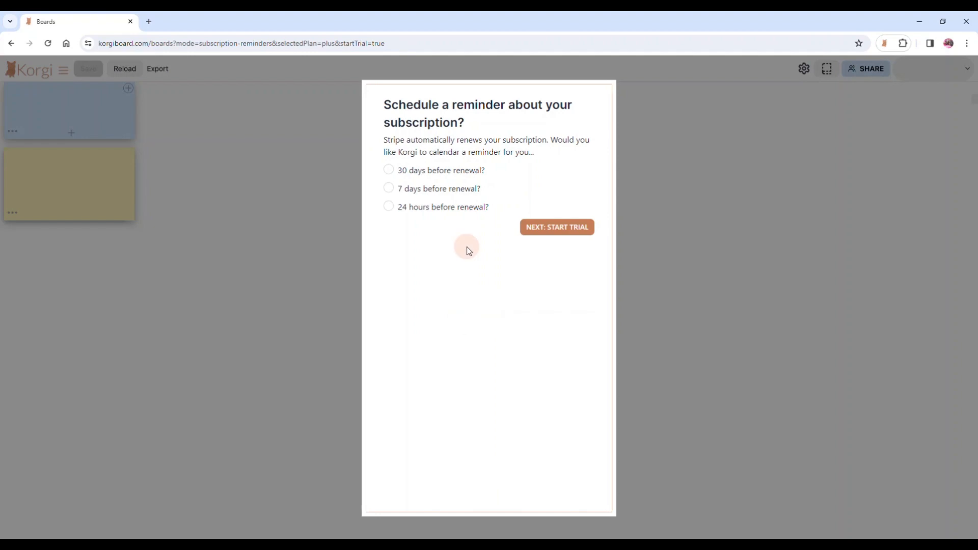
- Choose a reminder 24 hours before renewal and start the Korgi Plus trial
{"action": "left_click", "coordinate": [388, 207]}
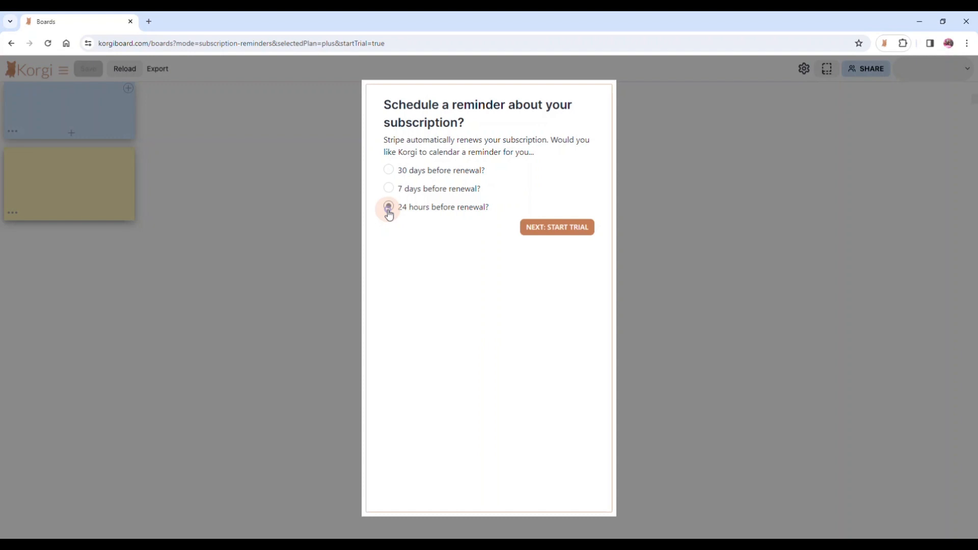
{"action": "left_click", "coordinate": [389, 207]}
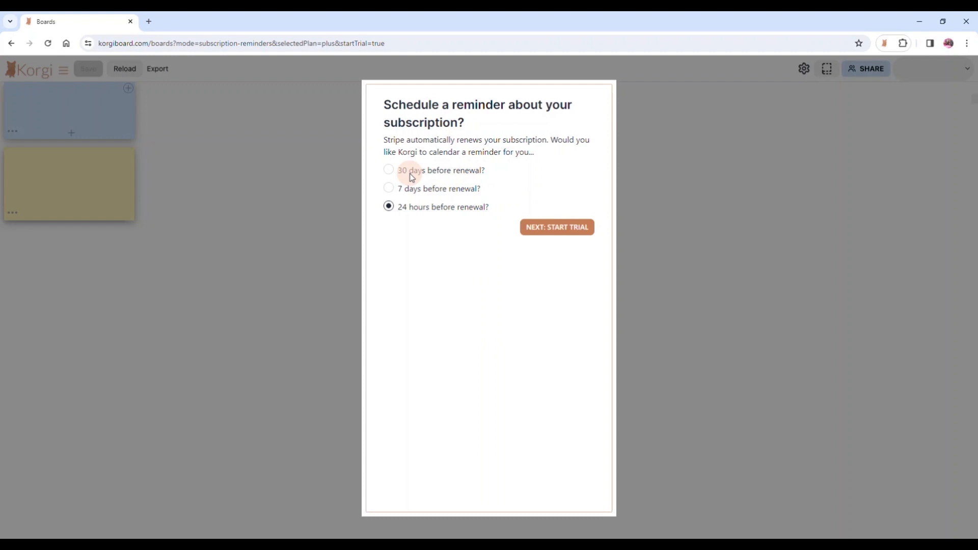
{"action": "left_click", "coordinate": [555, 226]}
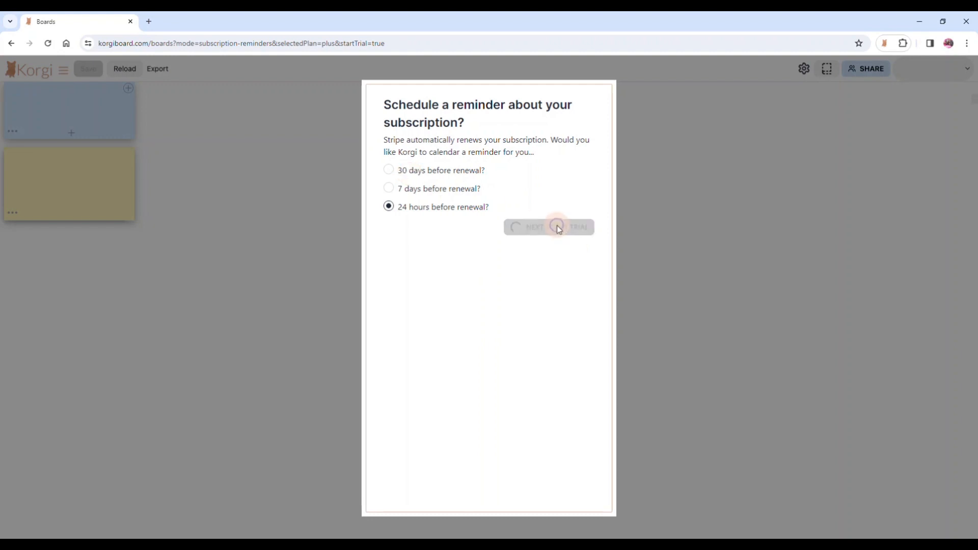
{"action": "left_click", "coordinate": [556, 226]}
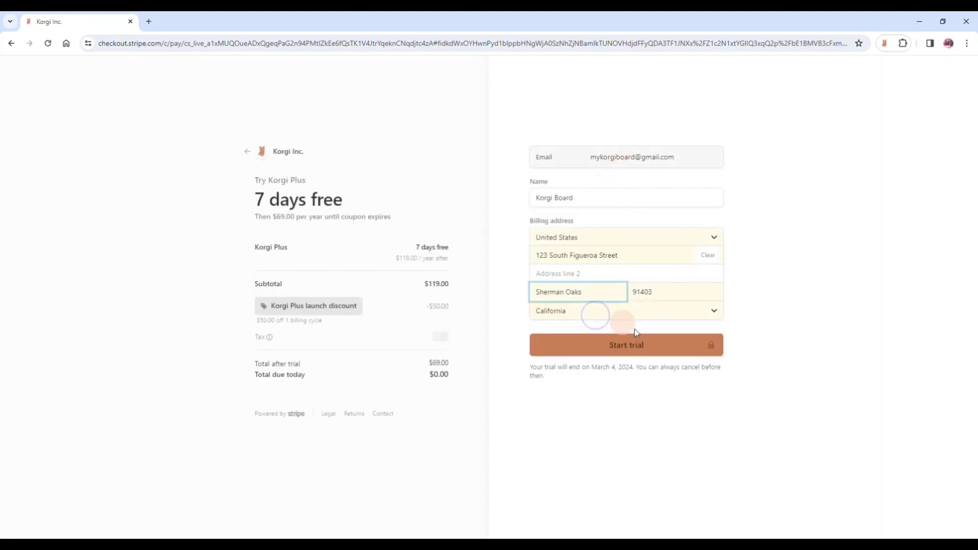
- Start the free 7-day Korgi Plus trial in Stripe Checkout and return to Korgi
{"action": "left_click", "coordinate": [625, 346]}
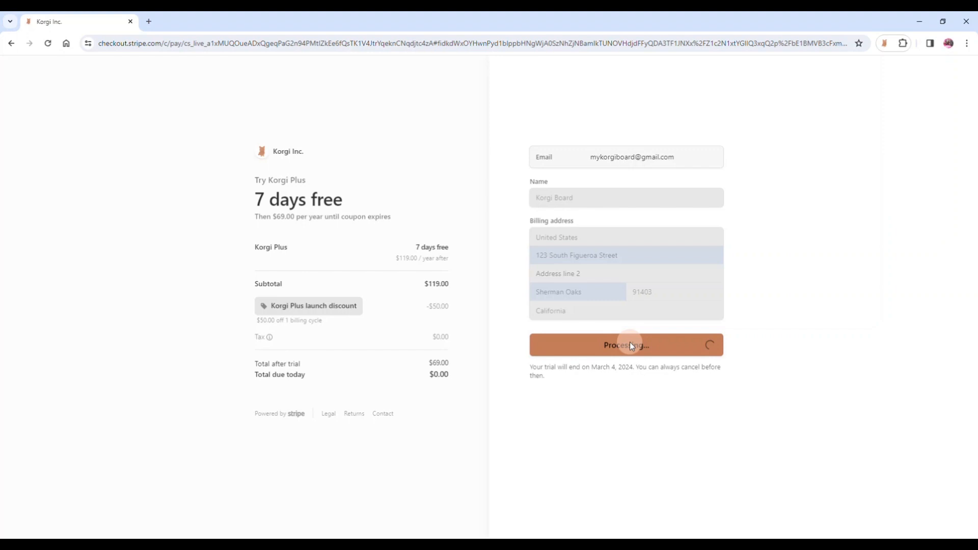
{"action": "left_click", "coordinate": [626, 345]}
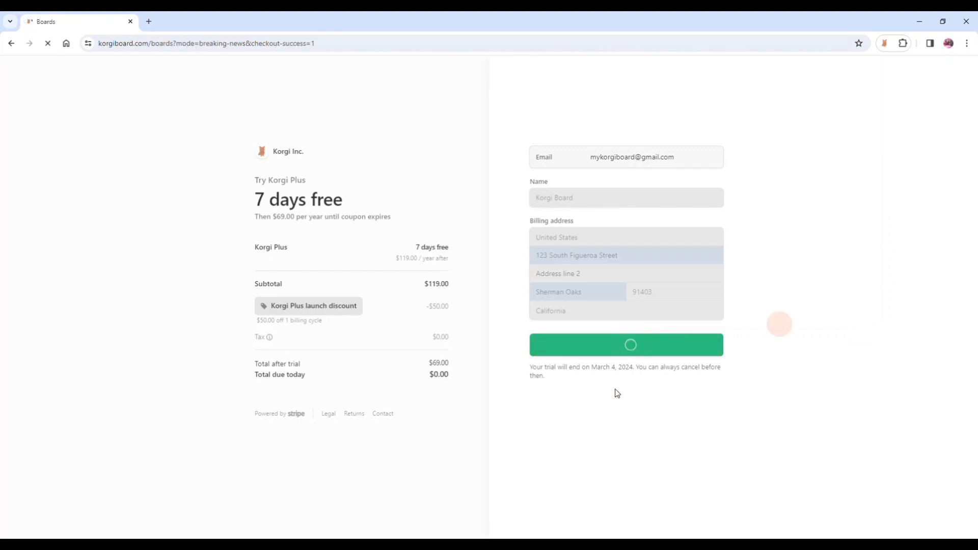
{"action": "left_click", "coordinate": [626, 345]}
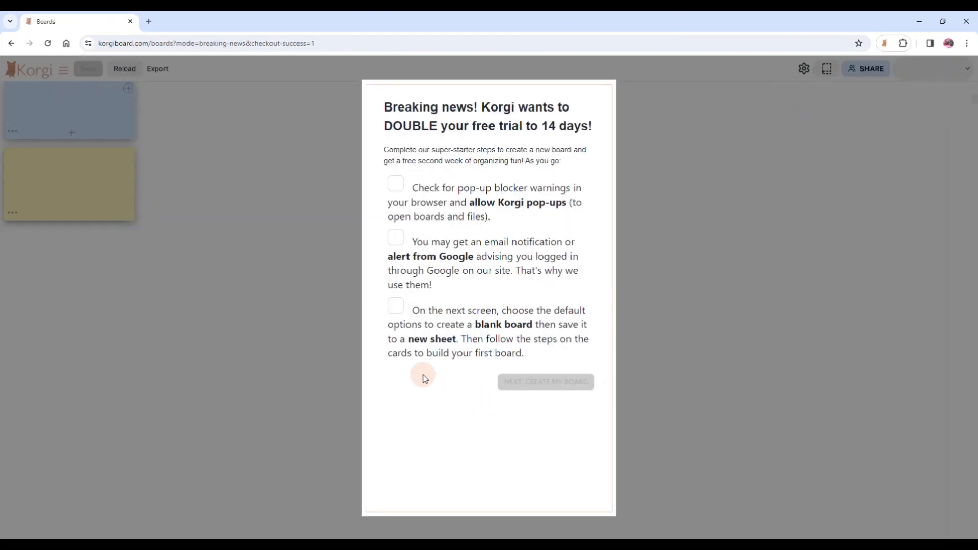
{"action": "mouse_move", "coordinate": [416, 132]}
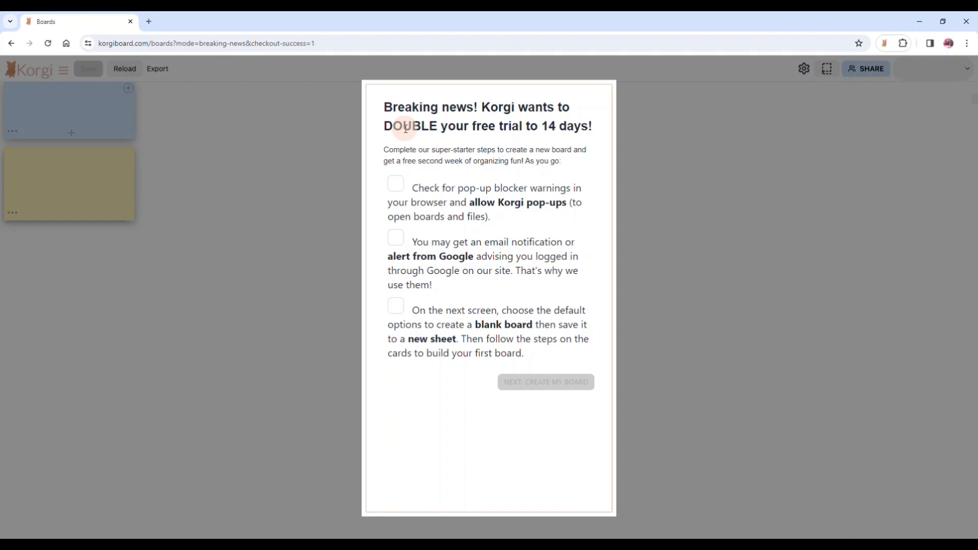
- Tick the pop-up blocker, Google login notification and blank board starter steps
{"action": "left_click", "coordinate": [395, 185]}
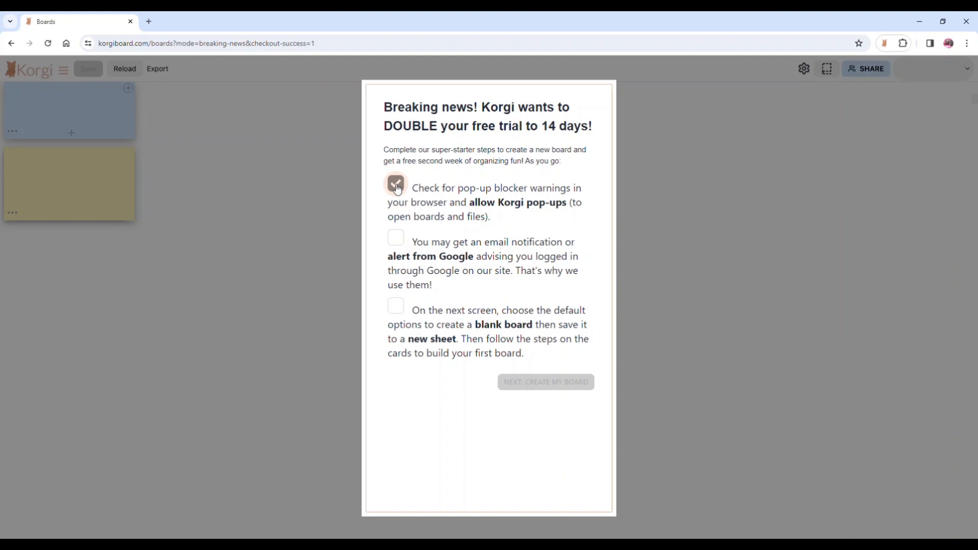
{"action": "left_click", "coordinate": [396, 183]}
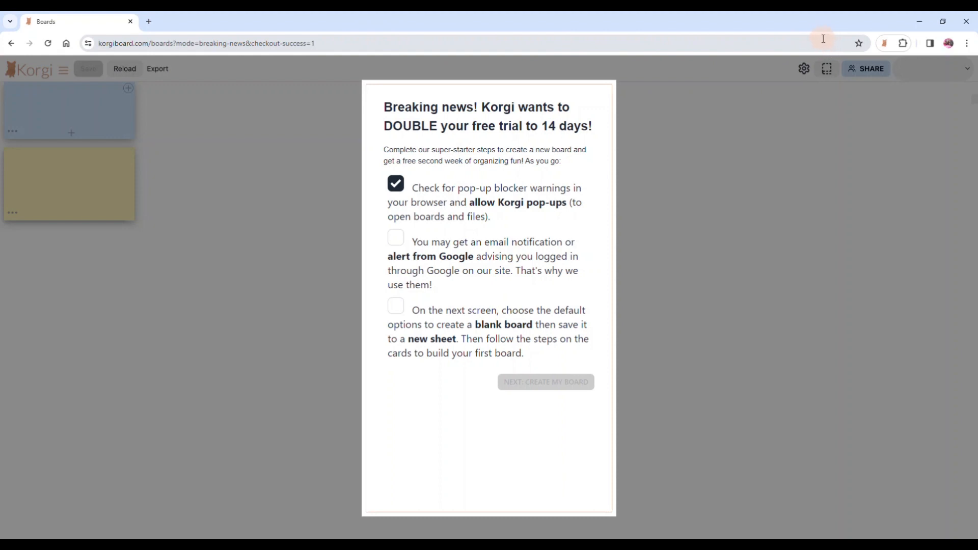
{"action": "mouse_move", "coordinate": [841, 43]}
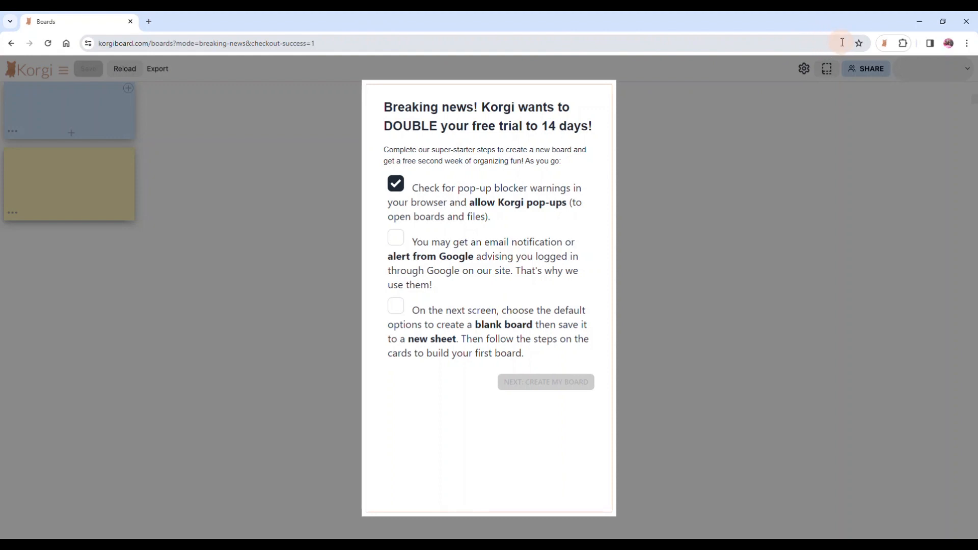
{"action": "mouse_move", "coordinate": [573, 60]}
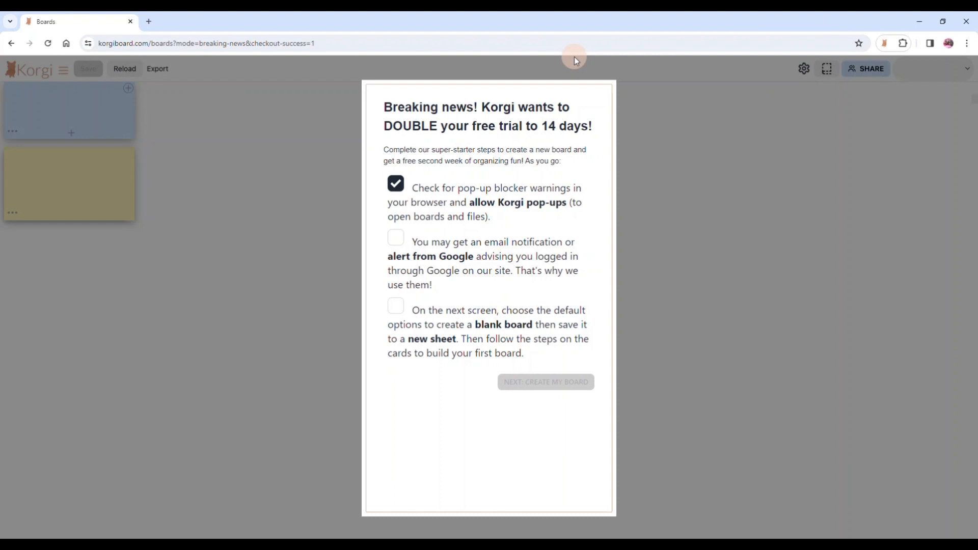
{"action": "mouse_move", "coordinate": [533, 60]}
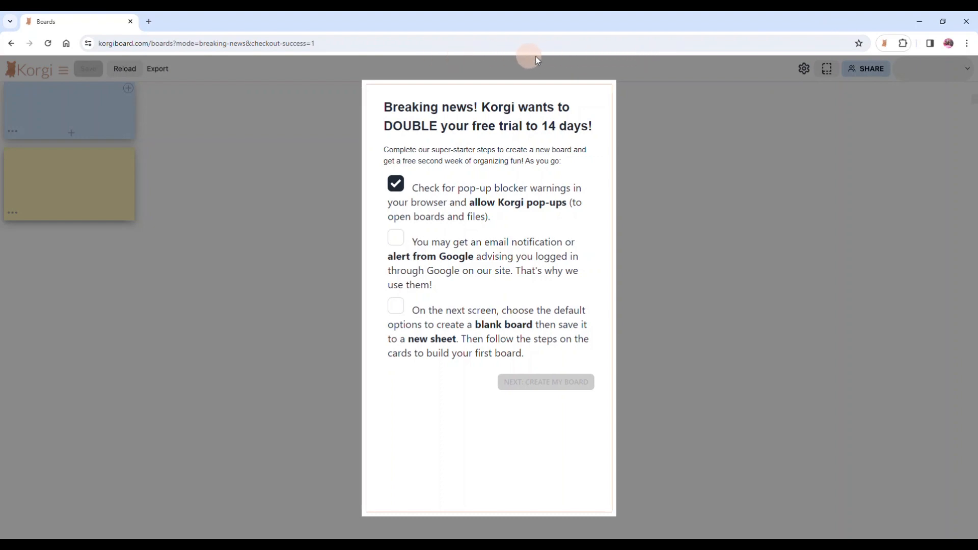
{"action": "mouse_move", "coordinate": [576, 56]}
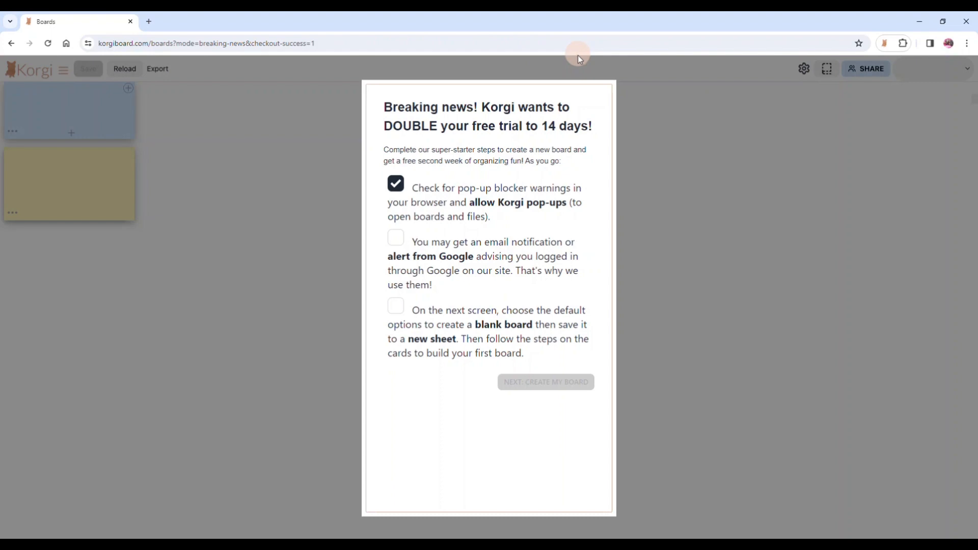
{"action": "mouse_move", "coordinate": [530, 196]}
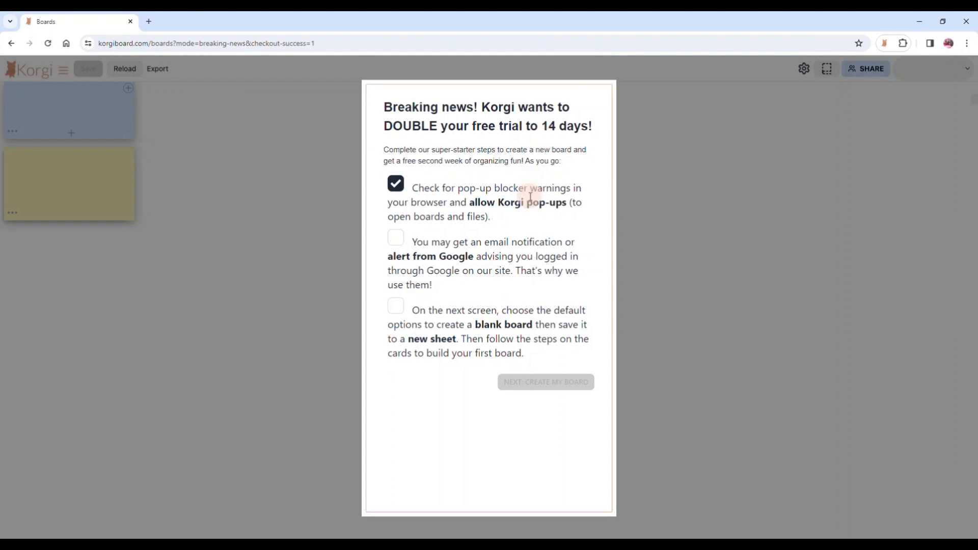
{"action": "left_click", "coordinate": [396, 241]}
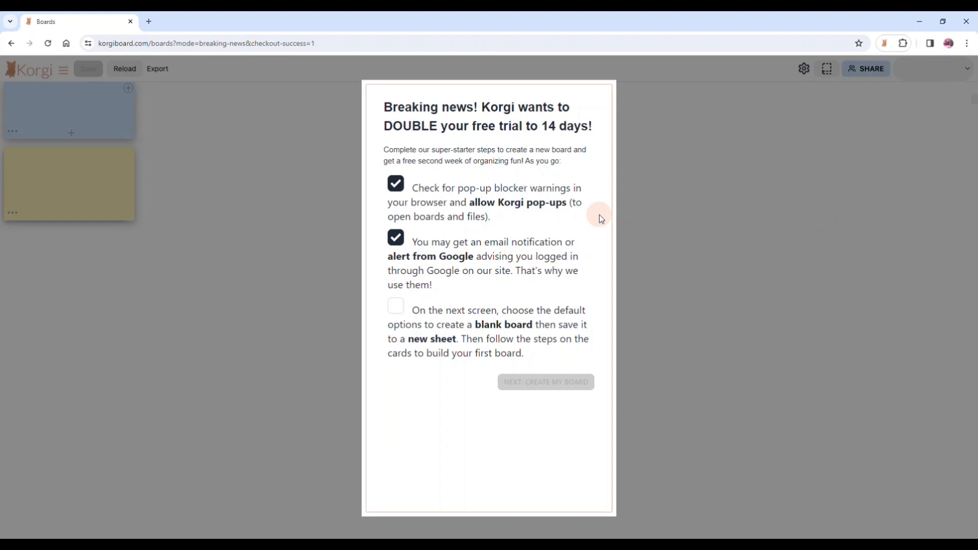
{"action": "mouse_move", "coordinate": [441, 285]}
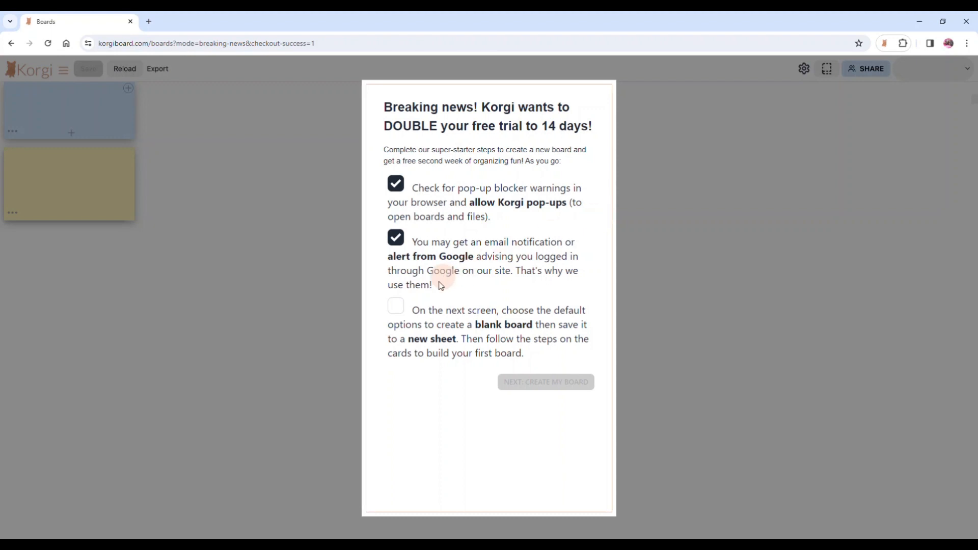
{"action": "left_click", "coordinate": [396, 306]}
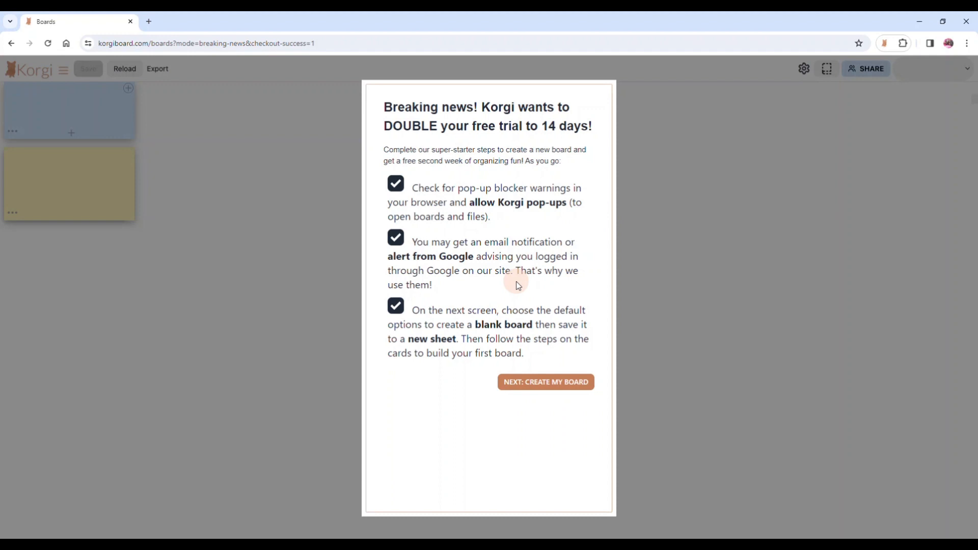
{"action": "mouse_move", "coordinate": [532, 368]}
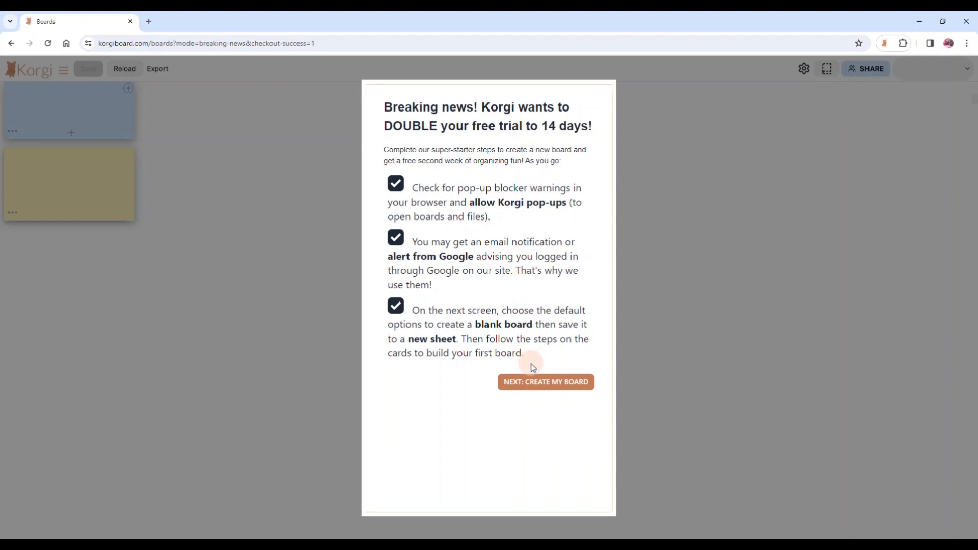
- Continue to creating a blank board named KorgiBoard1
{"action": "left_click", "coordinate": [545, 382]}
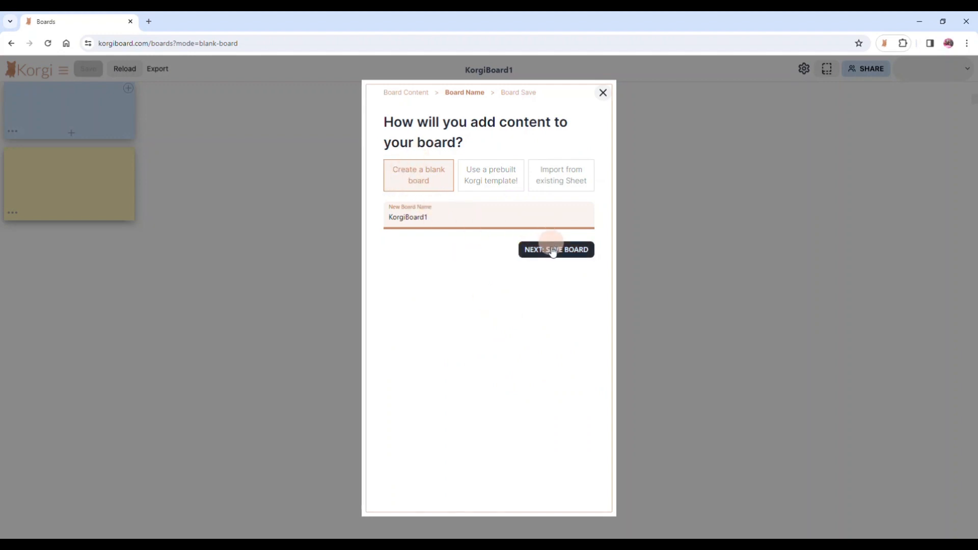
- Save KorgiBoard1 to a new Google Sheet (KorgiBoard1_sheet) and open the board
{"action": "left_click", "coordinate": [555, 249]}
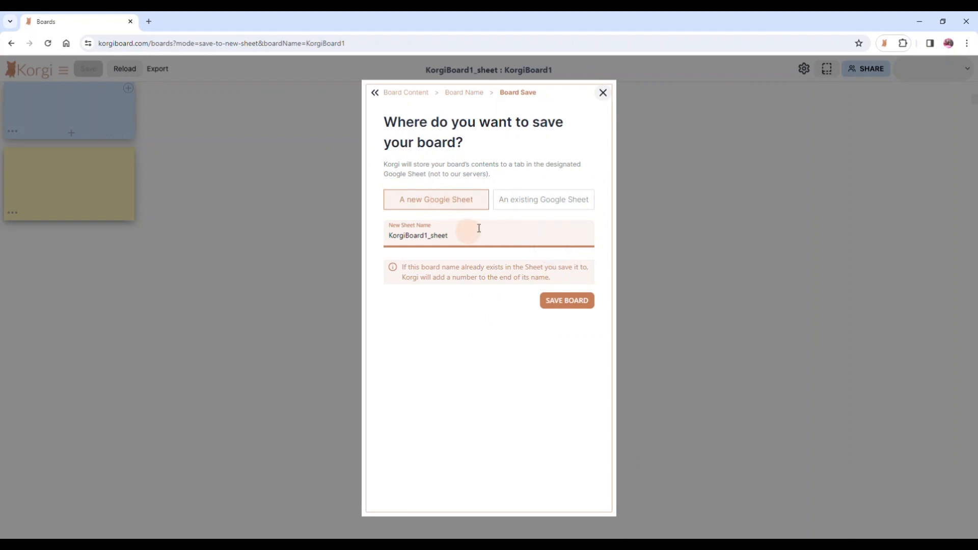
{"action": "mouse_move", "coordinate": [509, 232]}
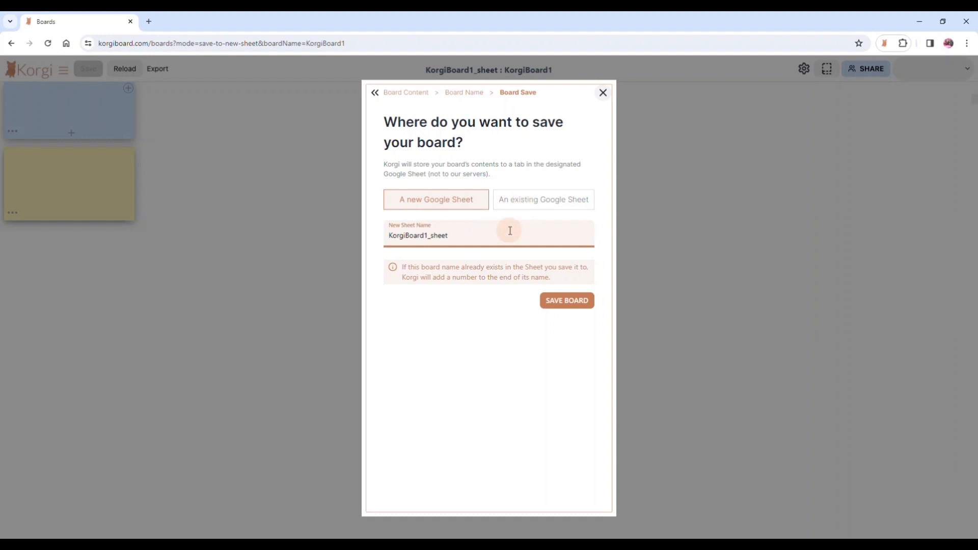
{"action": "left_click", "coordinate": [566, 300]}
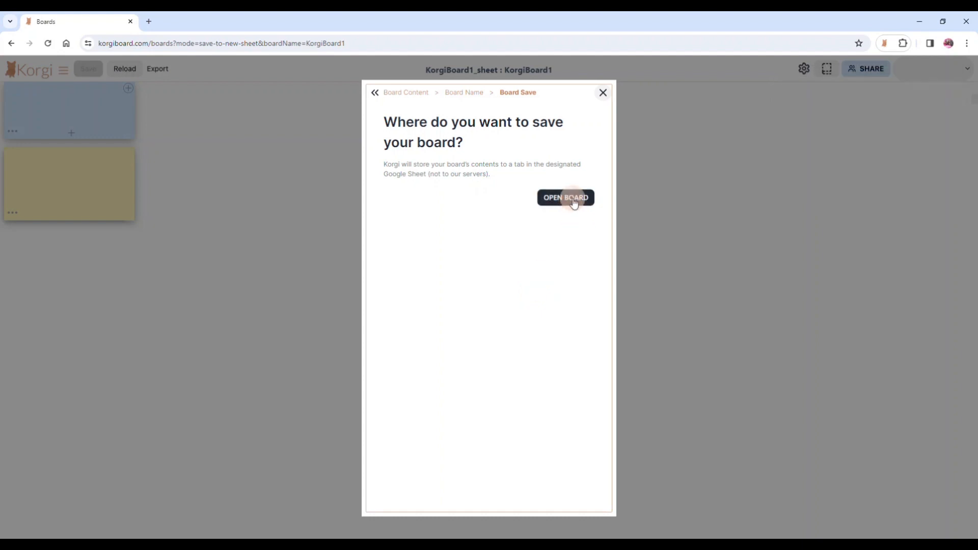
{"action": "left_click", "coordinate": [565, 197]}
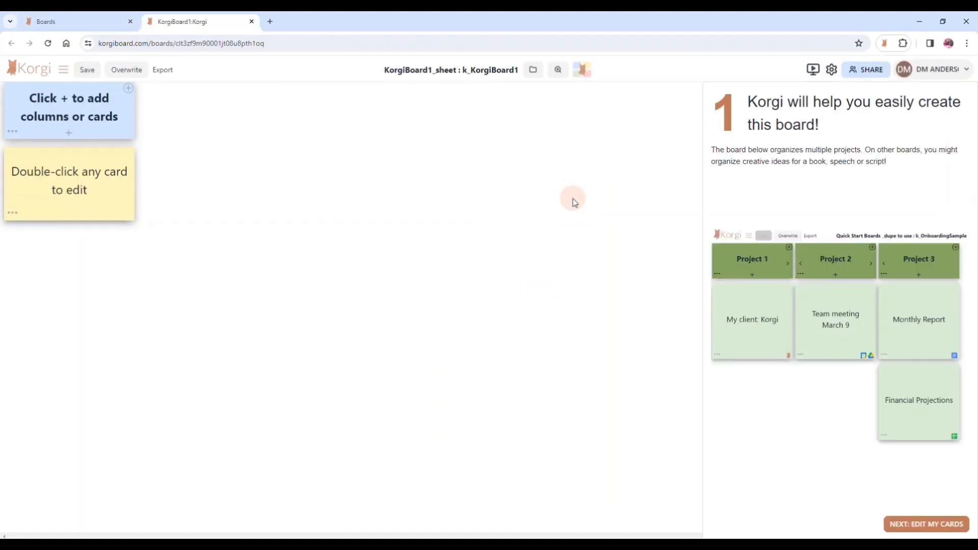
{"action": "mouse_move", "coordinate": [446, 214]}
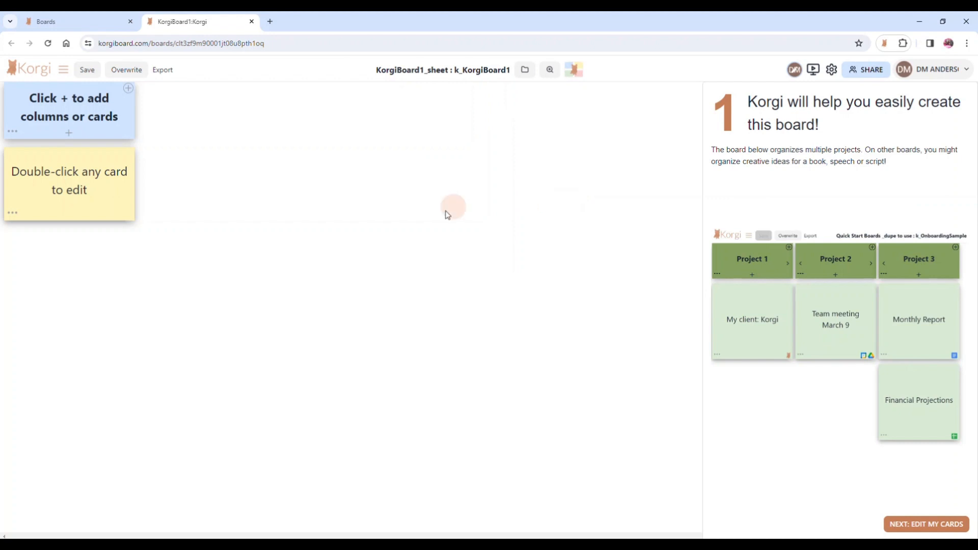